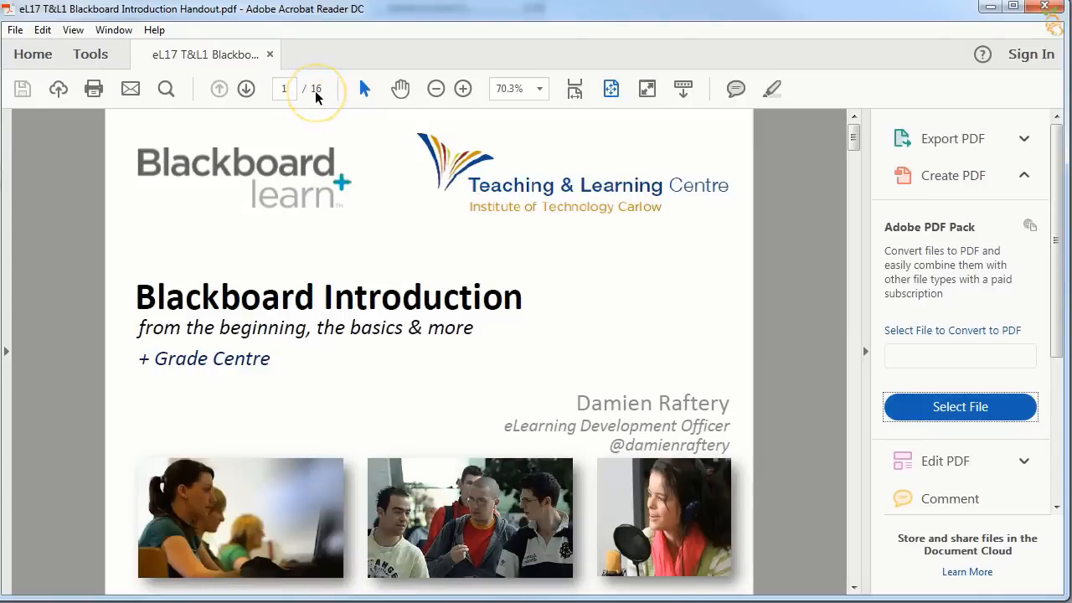
mouse_move(186, 255)
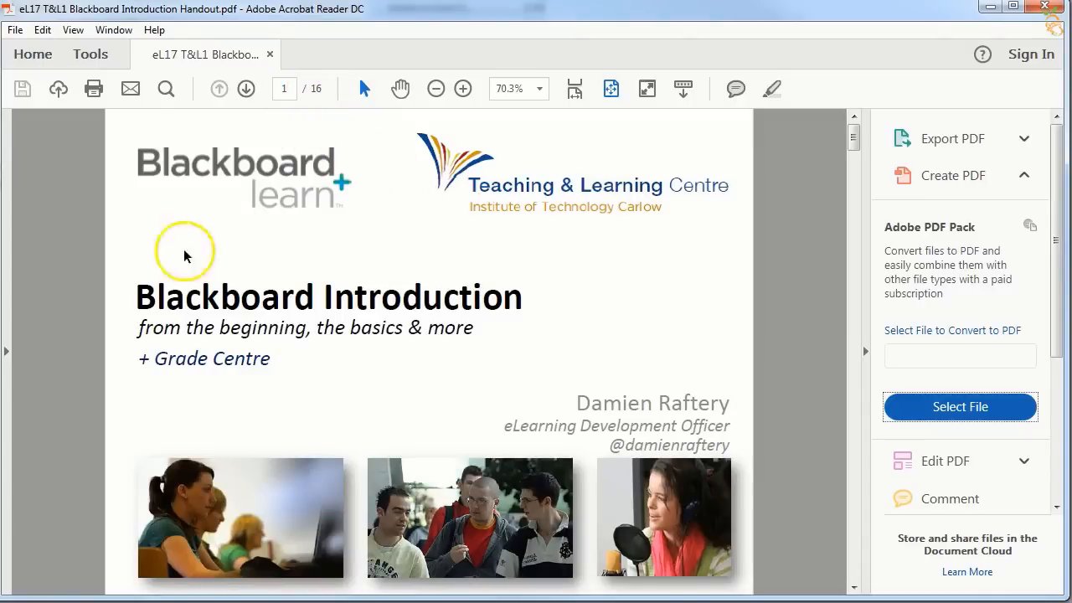
mouse_move(265, 412)
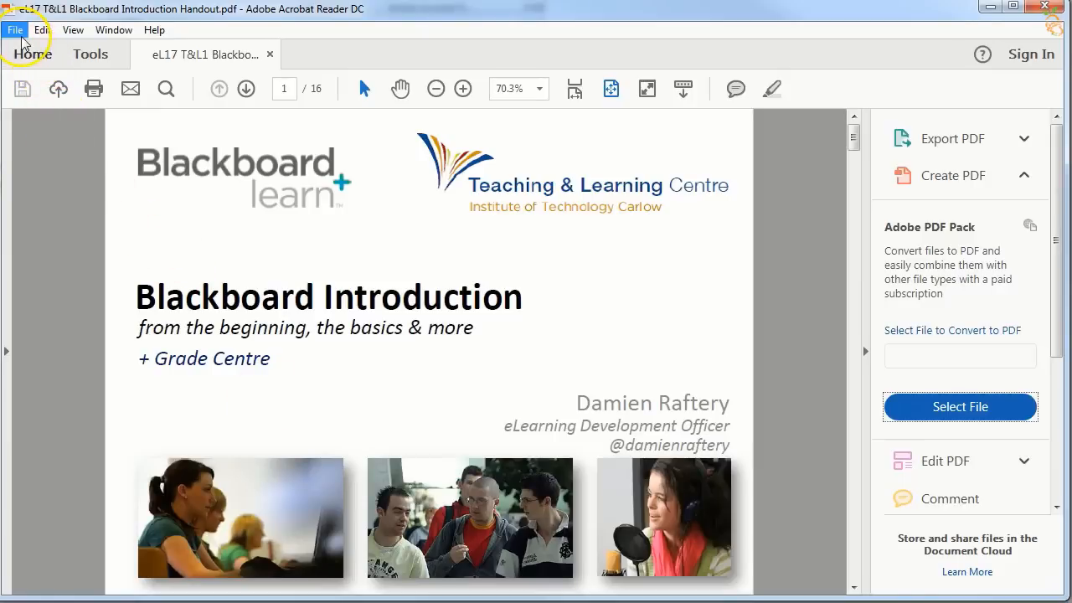
mouse_move(177, 315)
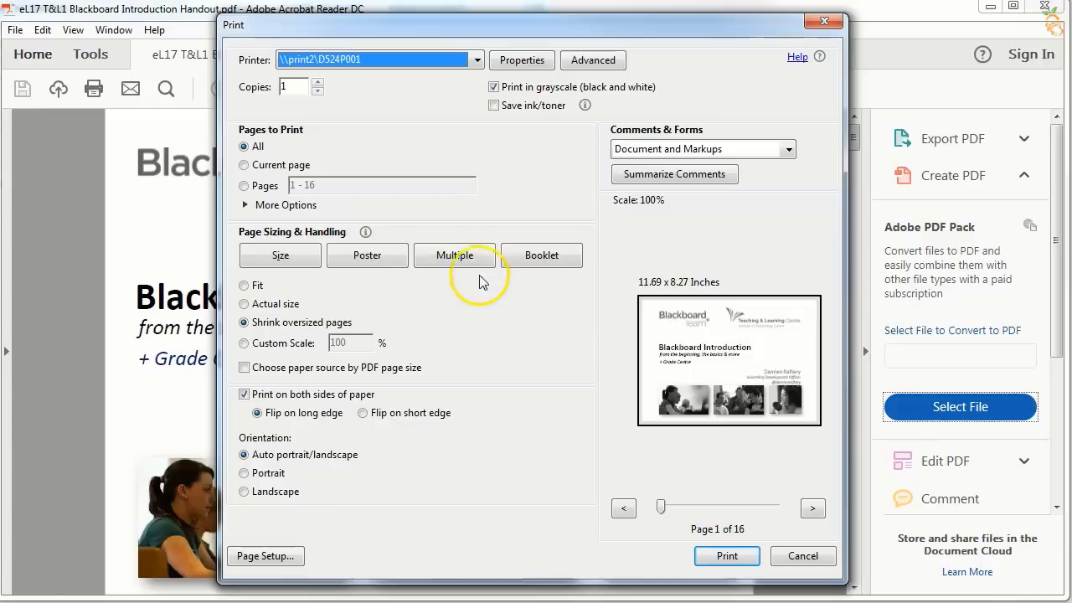
- Set Page Sizing & Handling to Multiple, 2 by 2 pages per sheet in horizontal order
click(453, 254)
text(2)
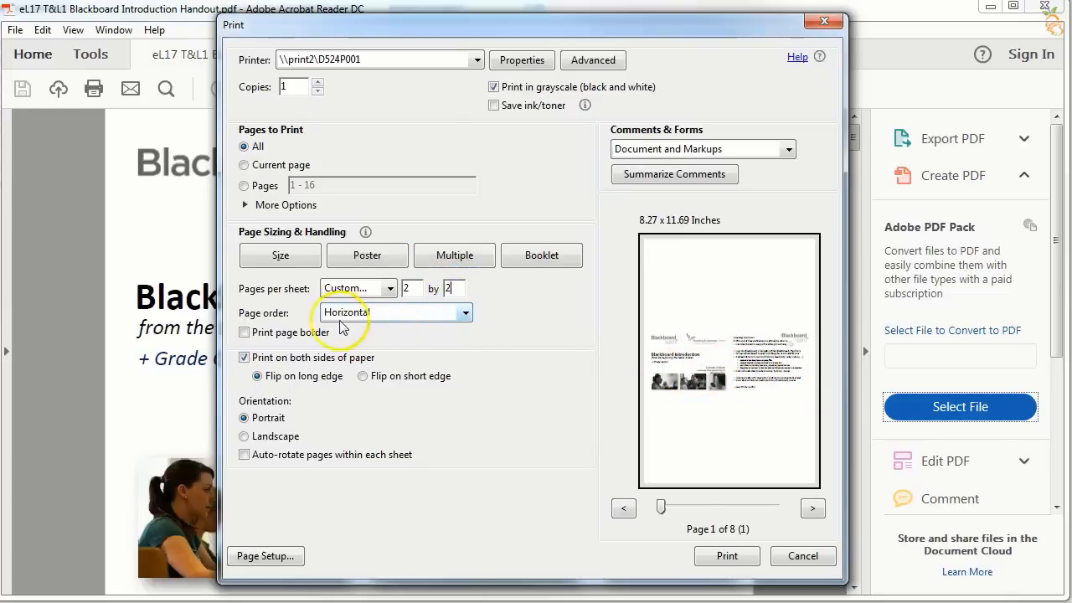
mouse_move(382, 335)
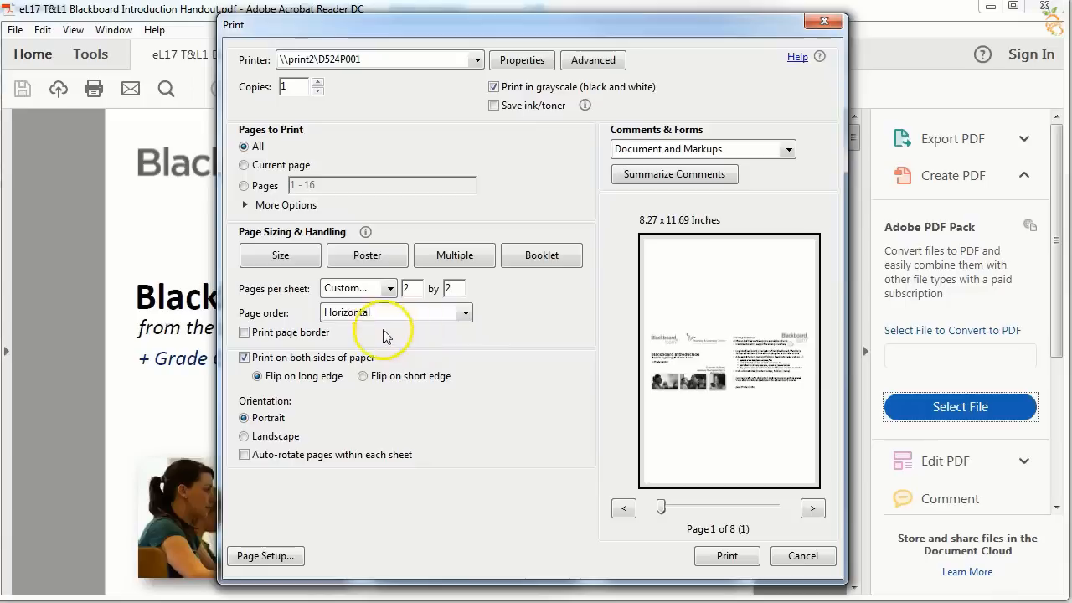
- Leave orientation on Landscape with 2 by 1 pages per sheet and check the preview
click(245, 435)
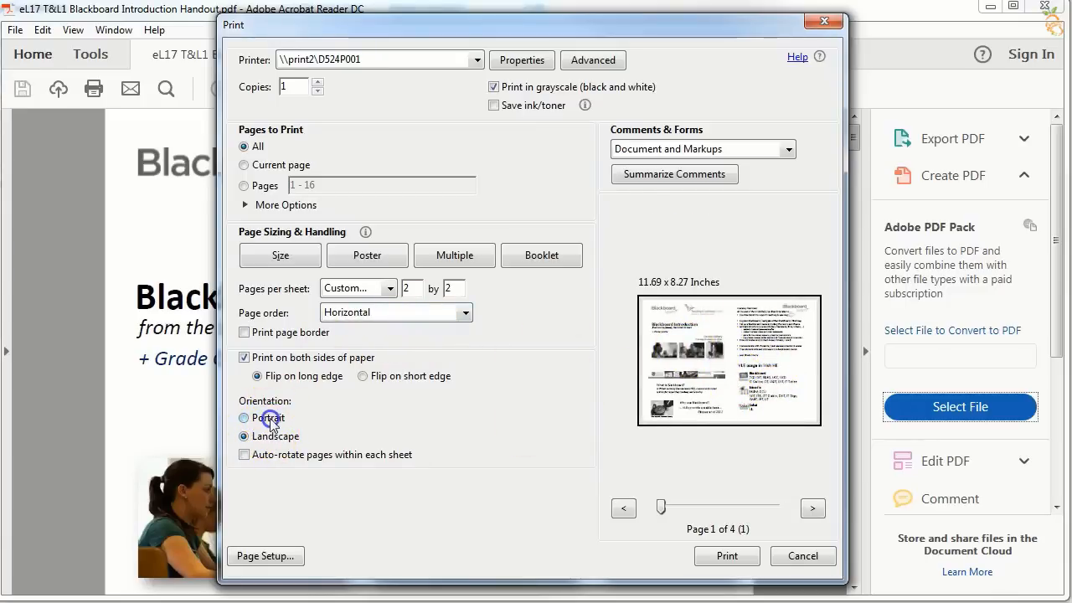
click(244, 419)
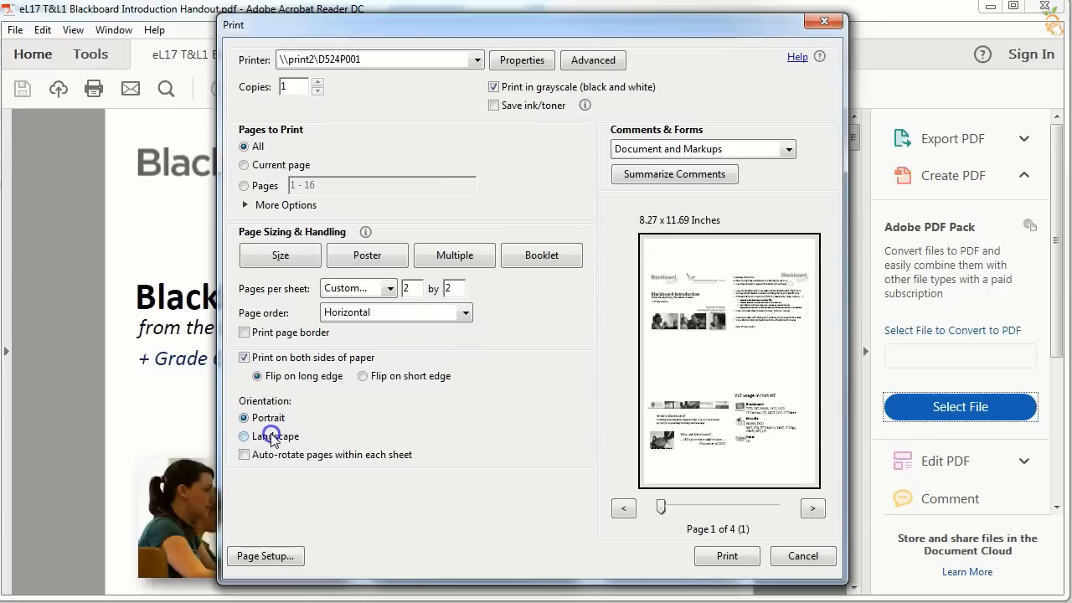
click(244, 436)
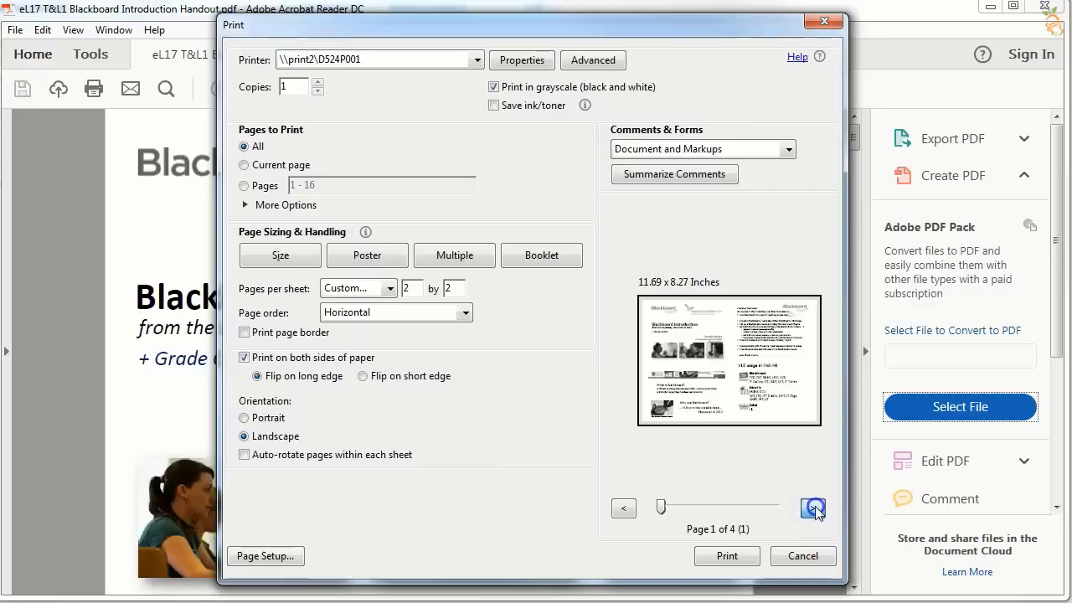
click(814, 507)
text(1)
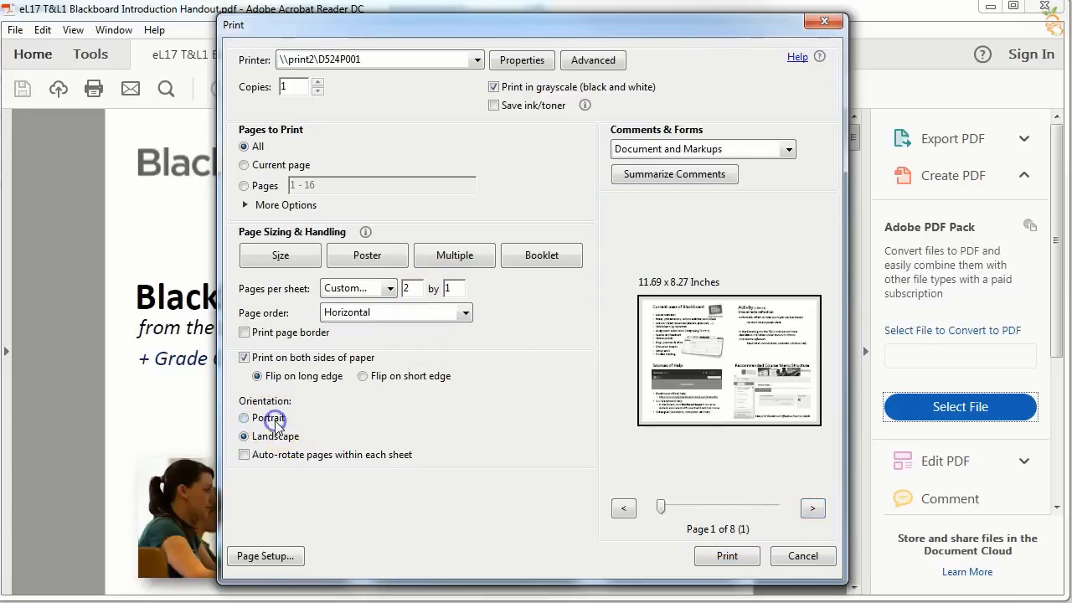
- Switch orientation to Portrait with 1 by 2 pages per sheet
click(245, 417)
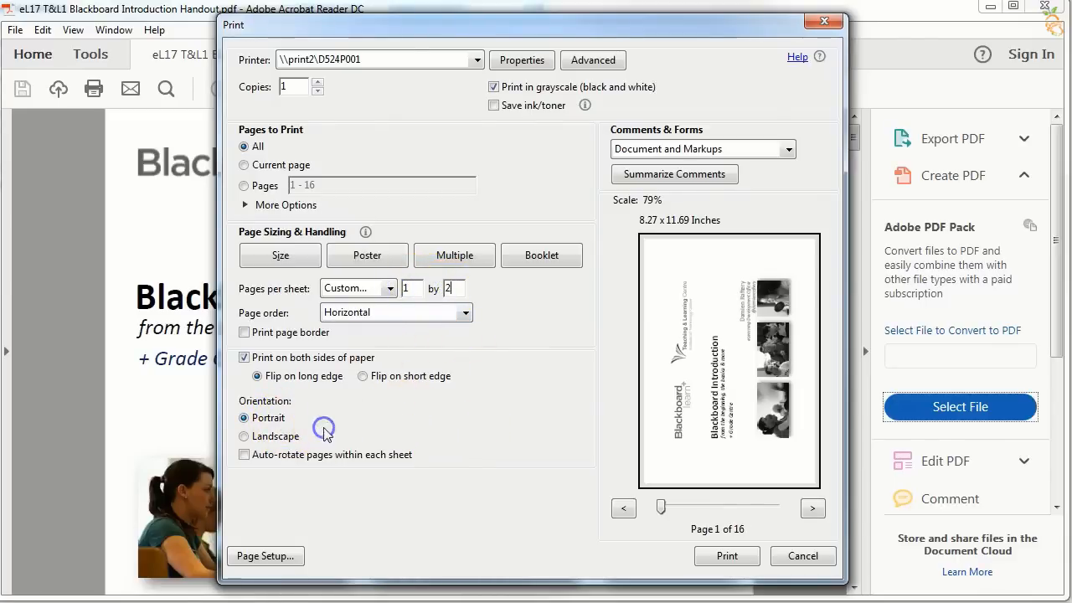
click(245, 418)
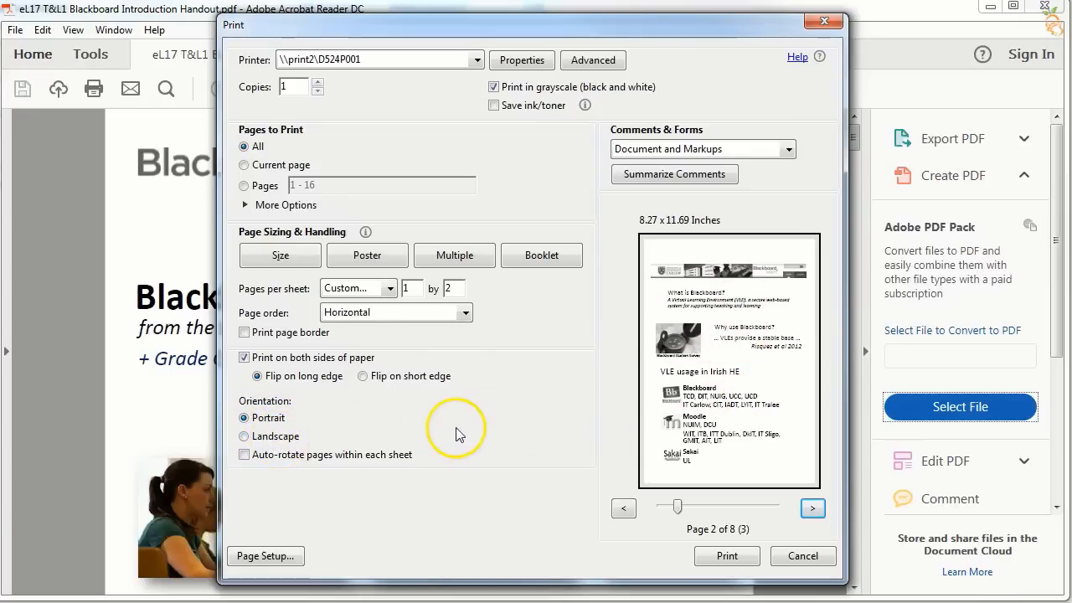
mouse_move(465, 435)
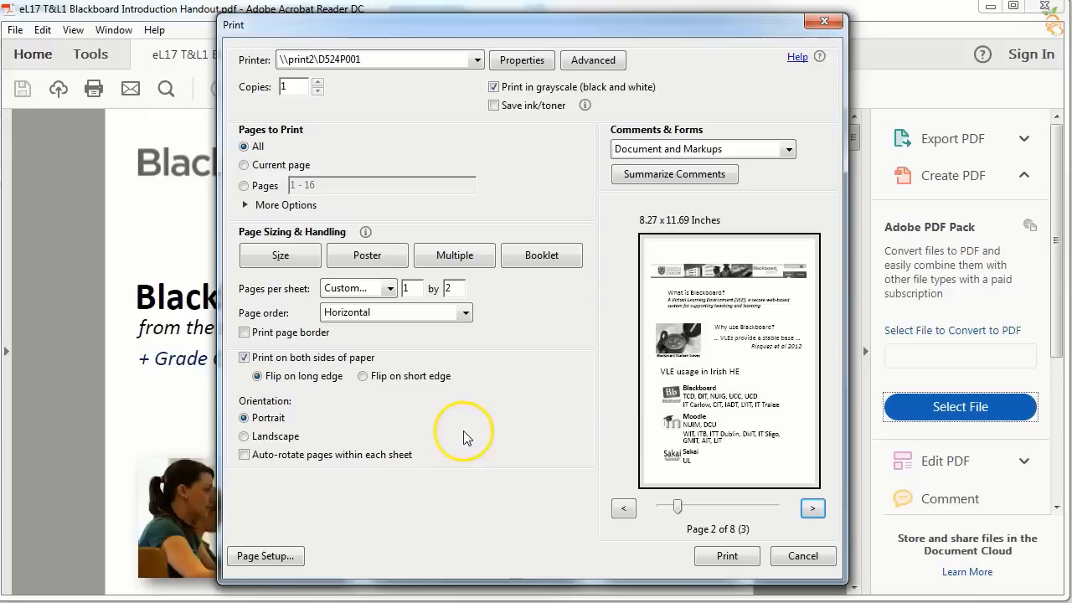
mouse_move(316, 387)
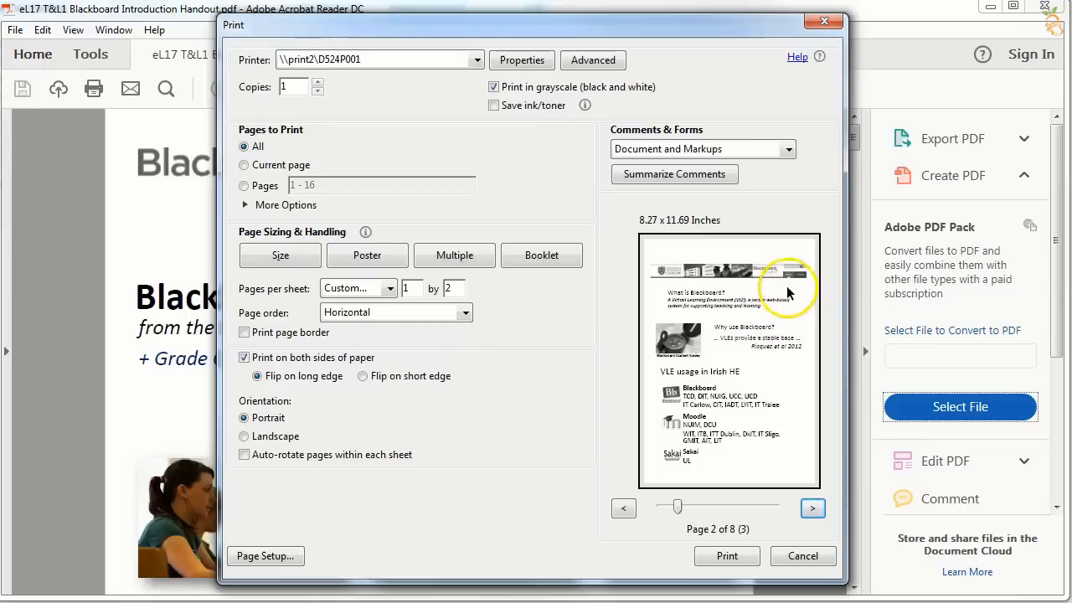
mouse_move(801, 508)
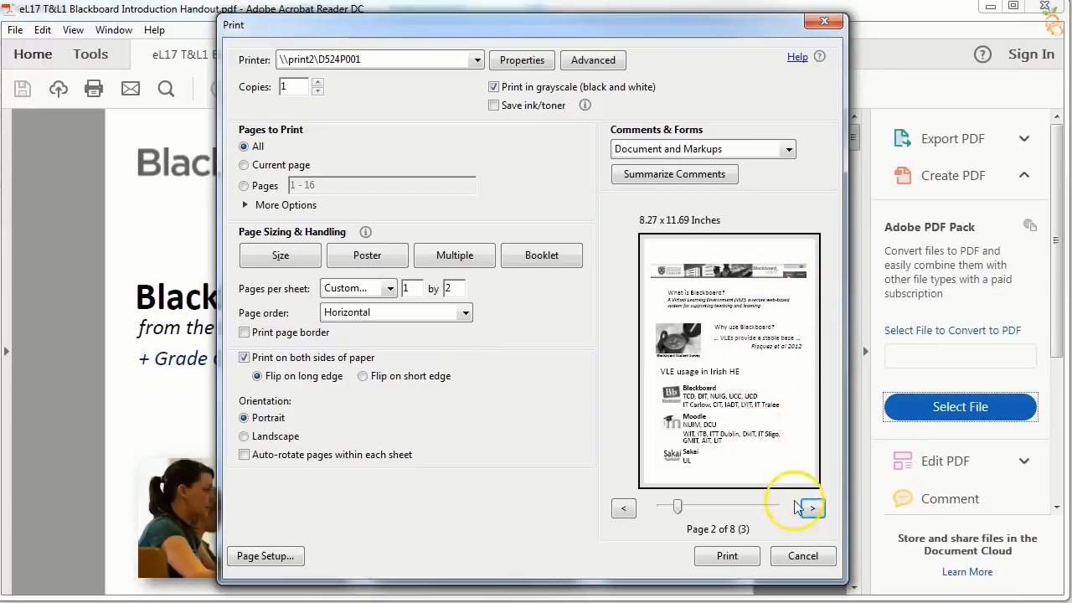
- Advance the print preview to sheet 3 of 8 showing pages 5 and 6
click(811, 509)
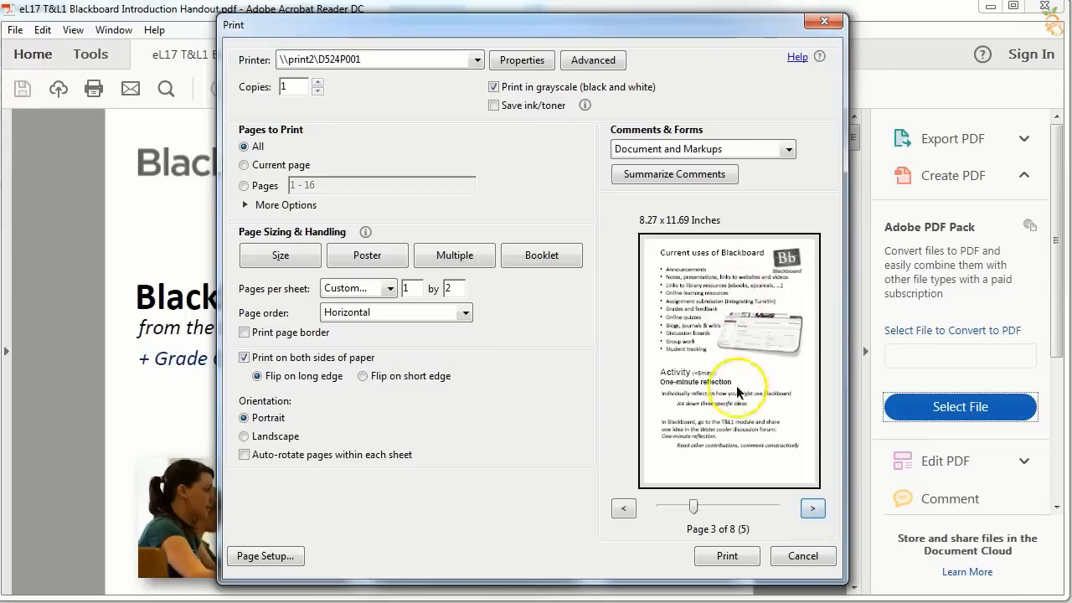
mouse_move(434, 366)
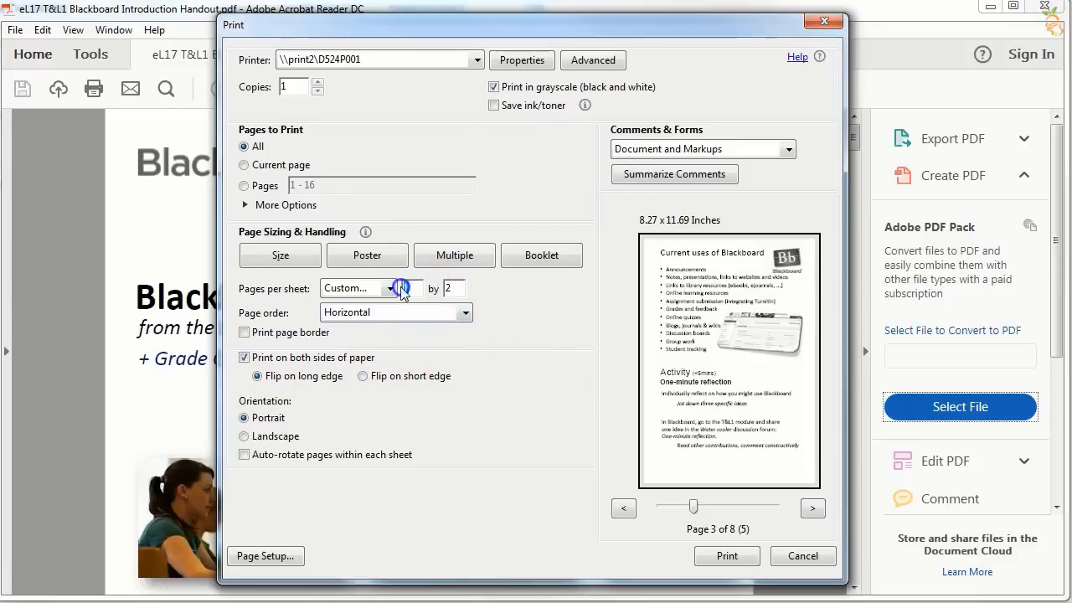
- Set 2 by 2 pages per sheet in landscape, double-sided flipping on the short edge
click(245, 435)
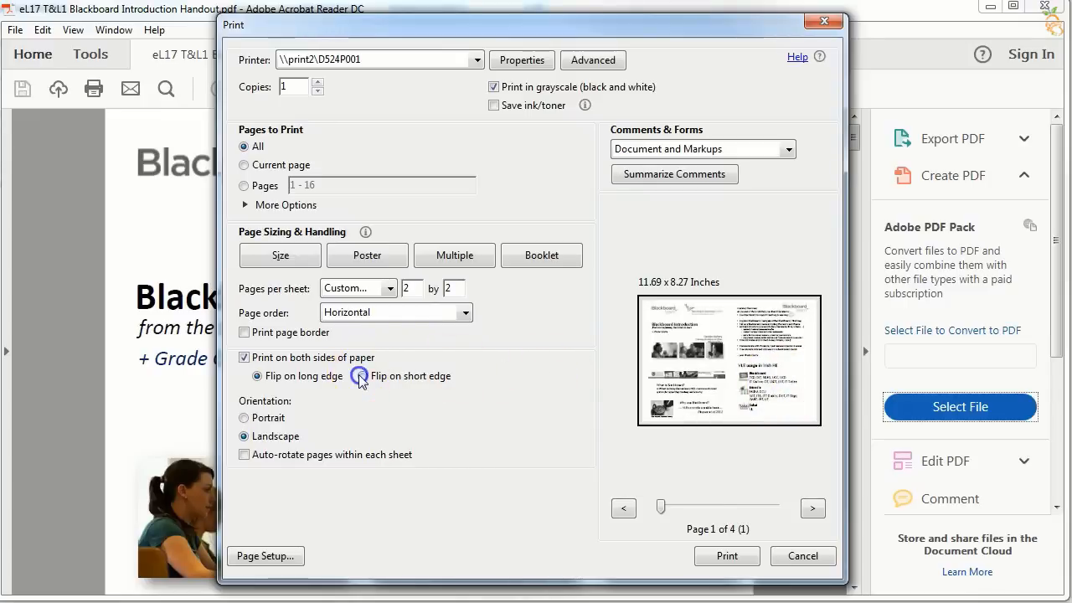
click(358, 375)
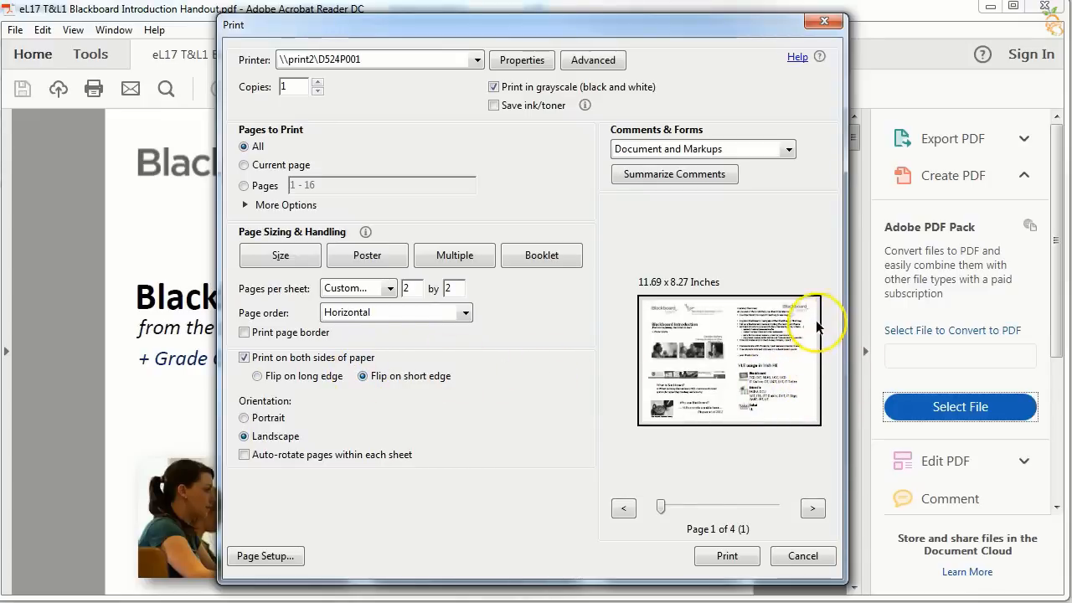
mouse_move(811, 365)
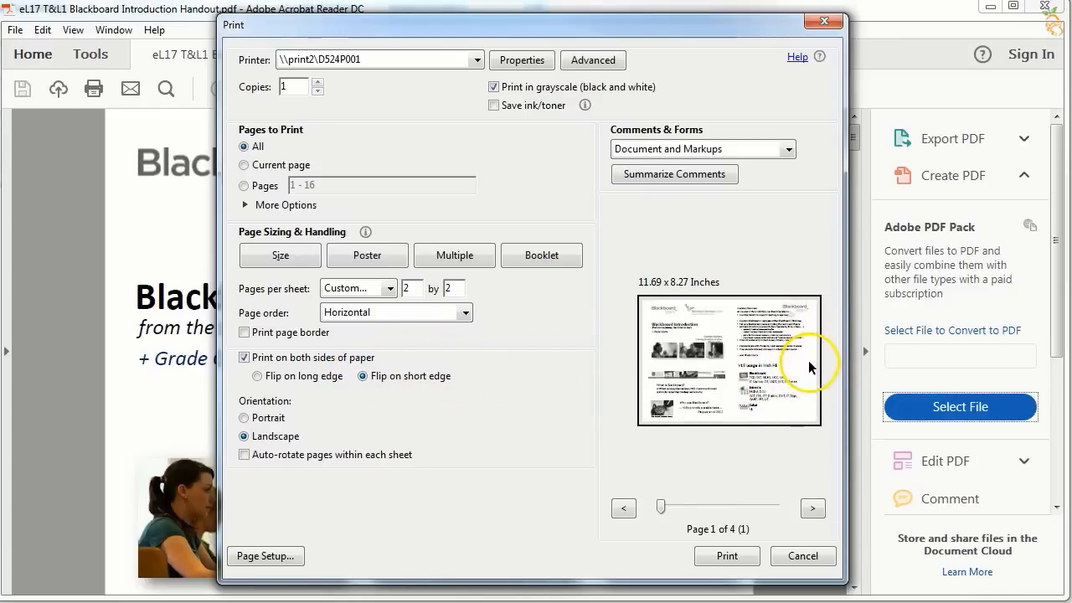